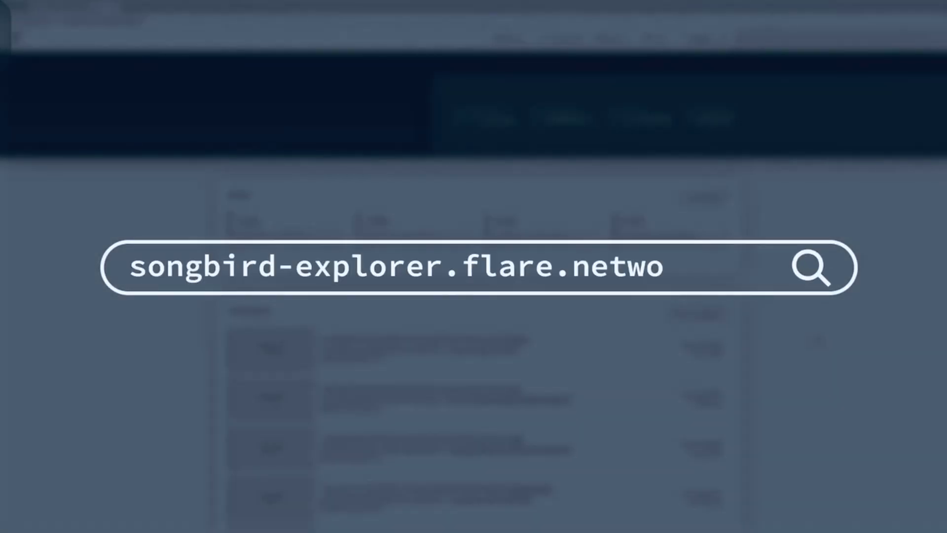
# Load the Songbird Explorer homepage showing total blocks and wallet address counts
pyautogui.write('rk')
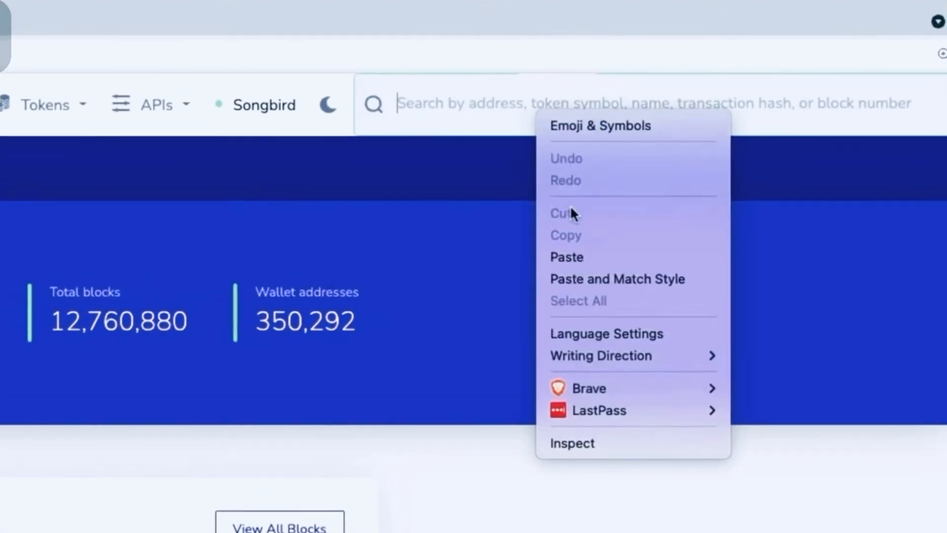
pyautogui.click(567, 257)
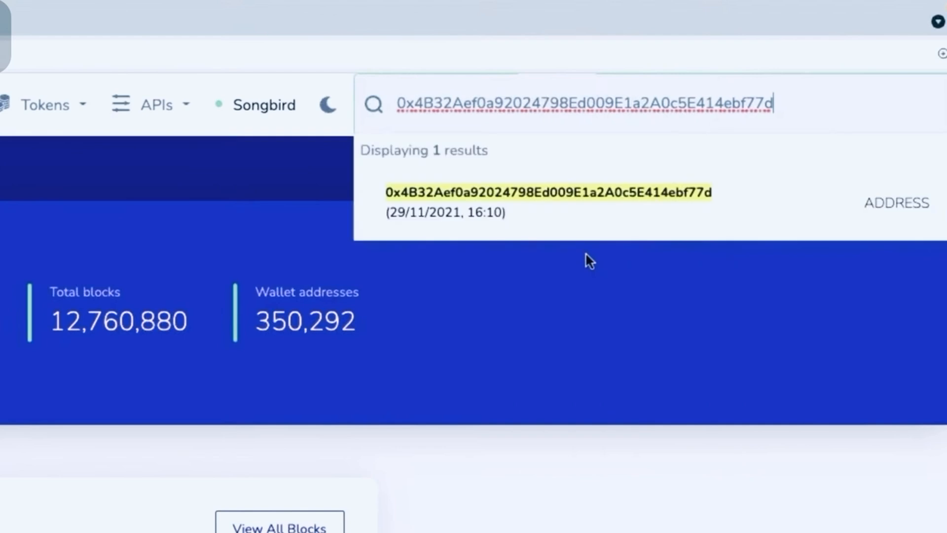
pyautogui.moveTo(577, 224)
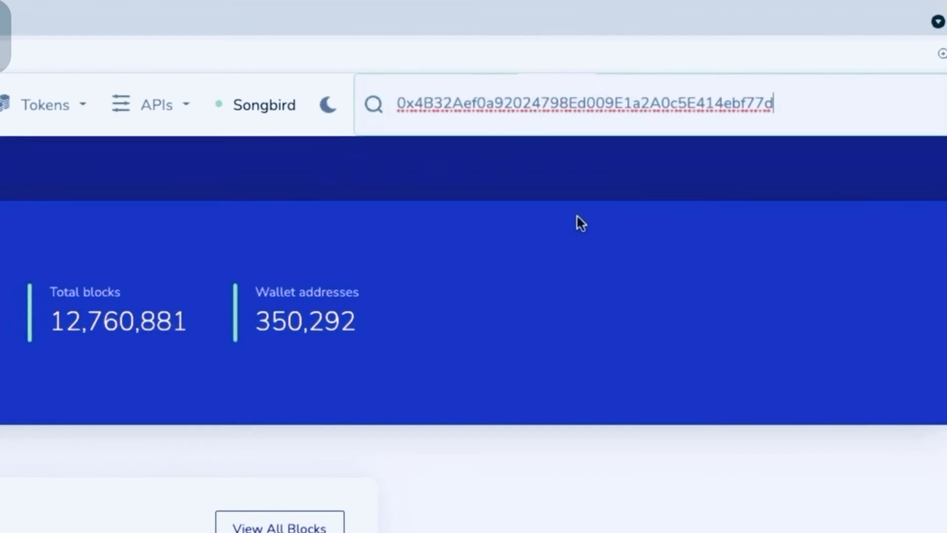
pyautogui.press('Enter')
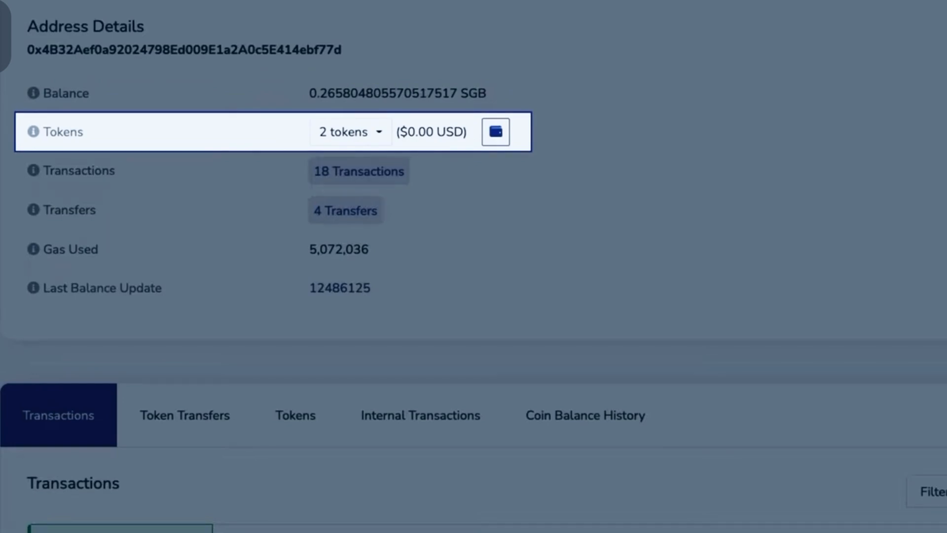
# Expand the '2 tokens' drop-down listing Experimental Finance Token (EXFI) and Wrapped Songbird (WSGB)
pyautogui.click(350, 131)
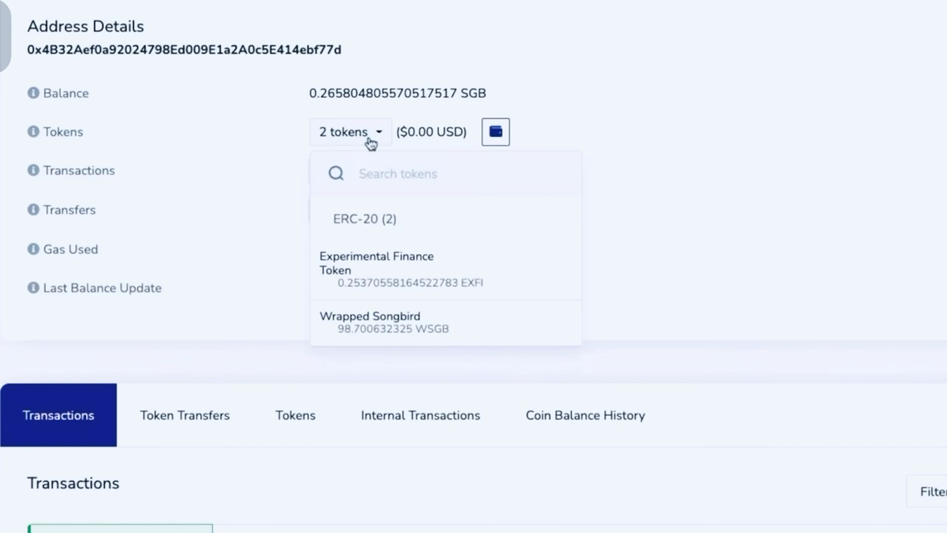
pyautogui.moveTo(506, 278)
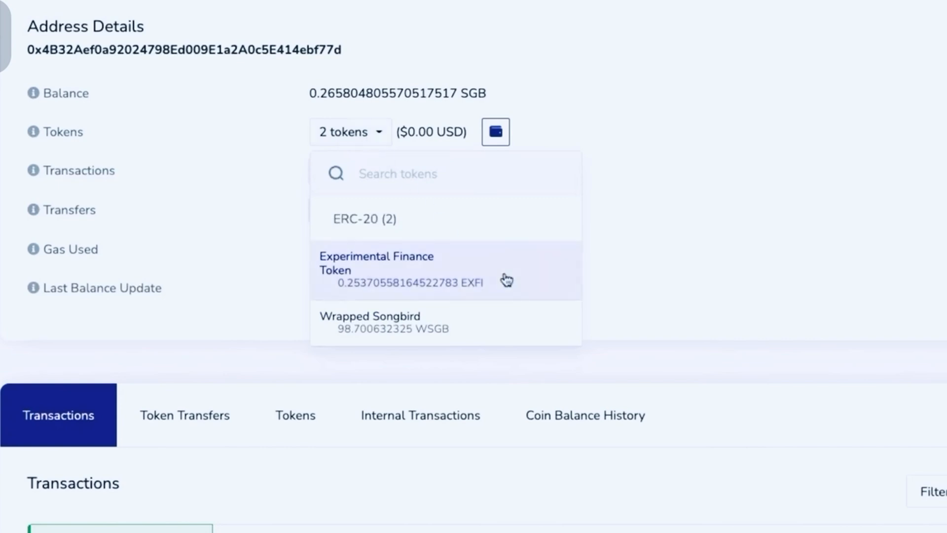